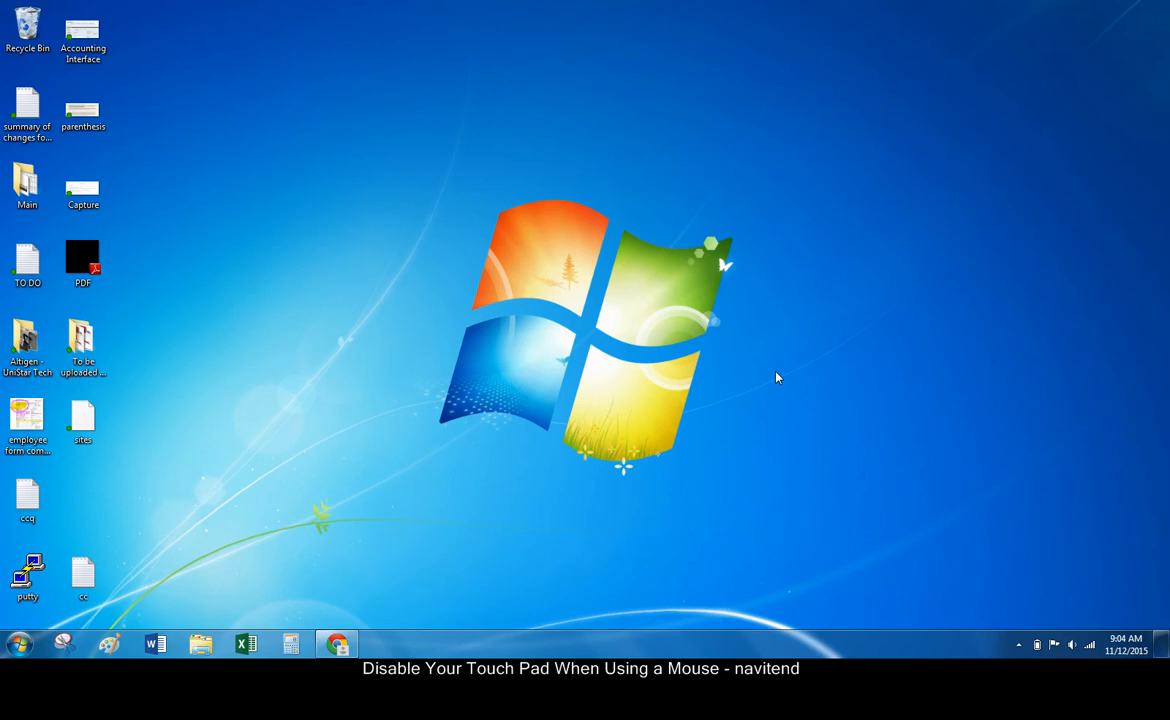
mouse_move(770, 380)
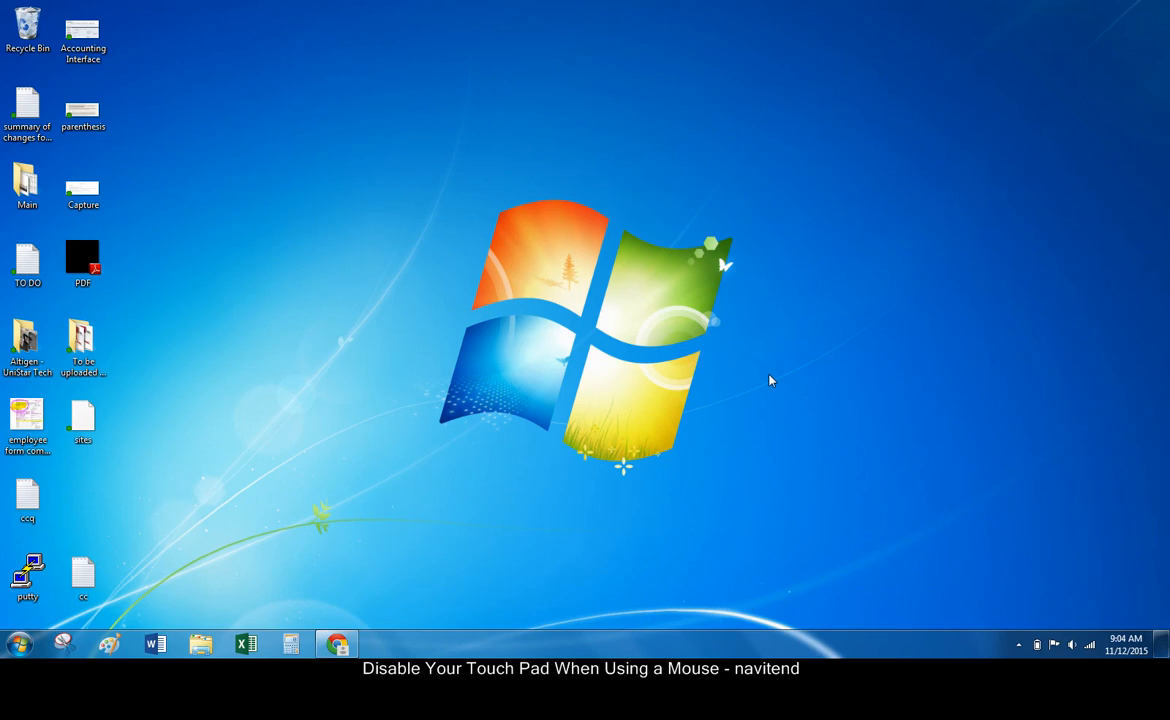
mouse_move(24, 612)
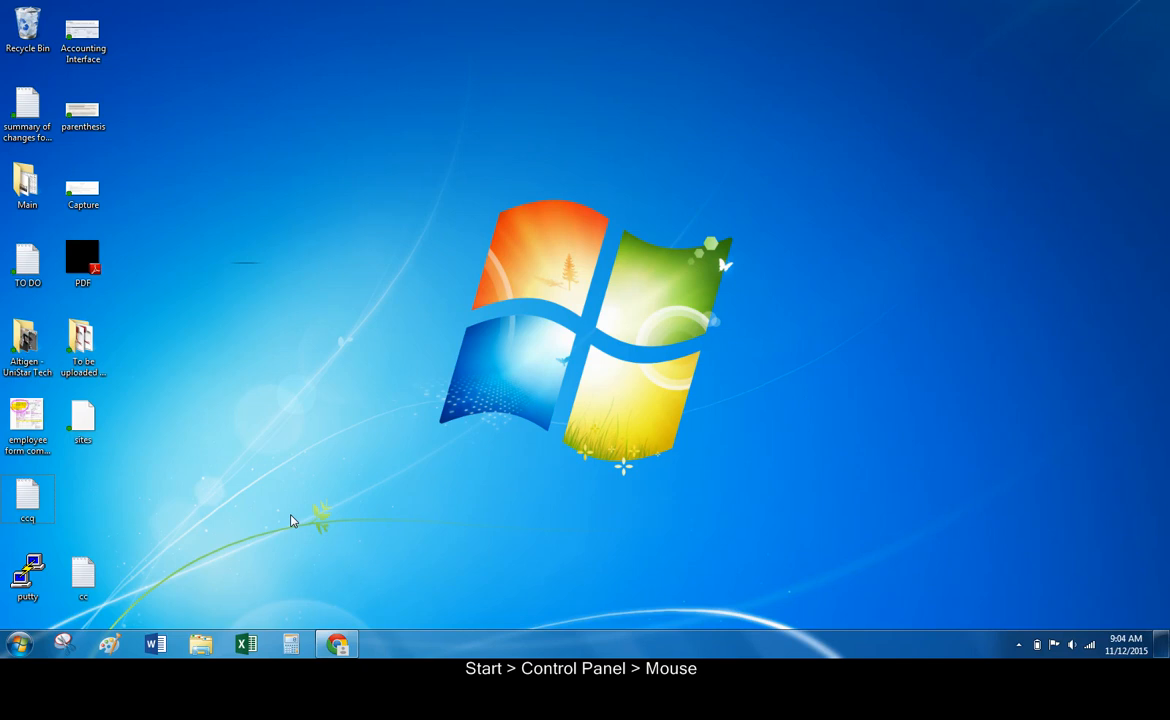
Open Control Panel from the Start menu, listing all items in small icons
left_click(18, 644)
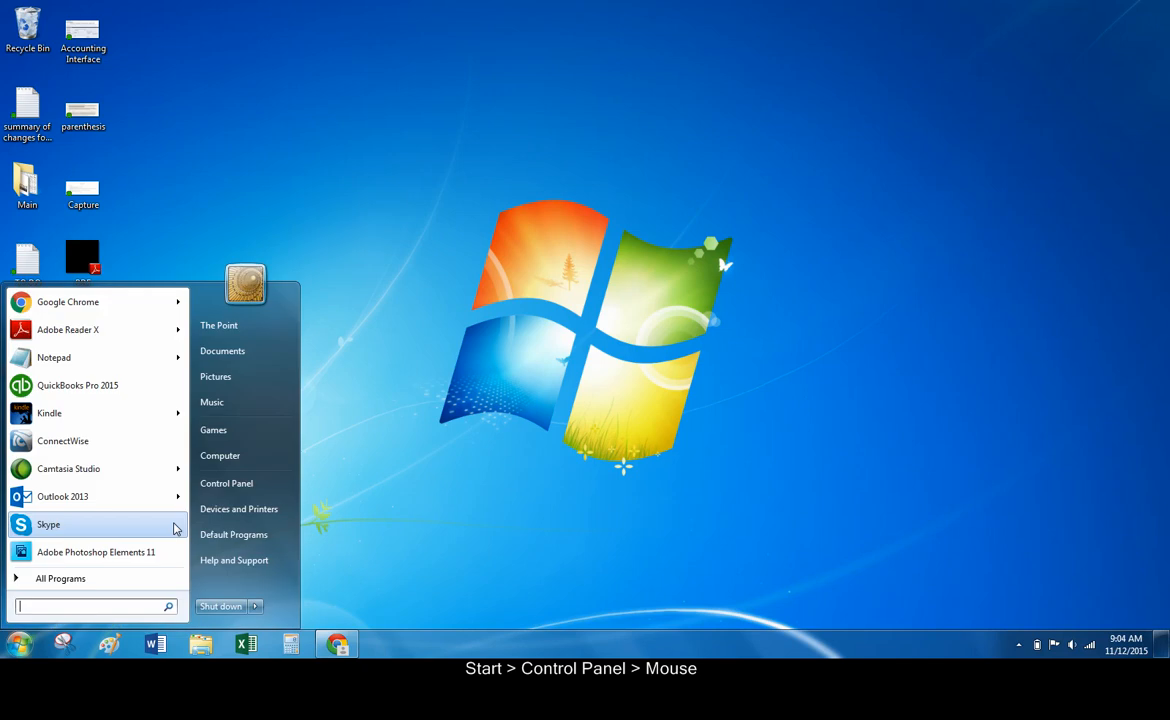
left_click(226, 482)
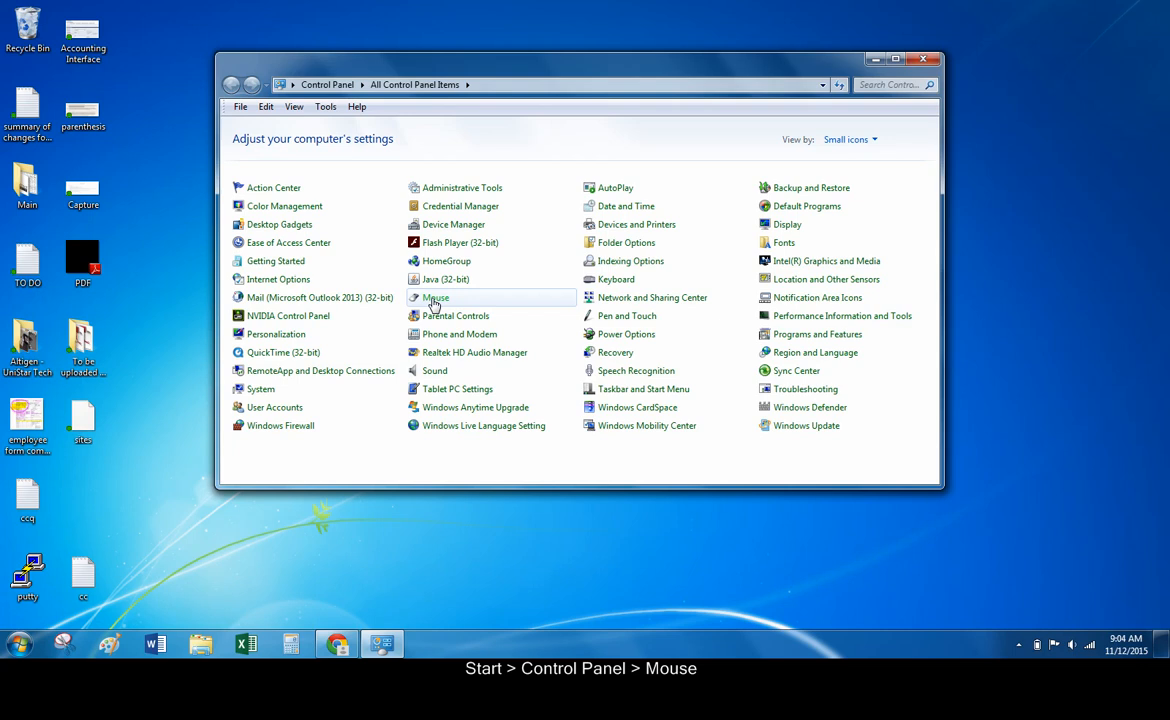
In Mouse Properties' ELAN tab, check 'Disable when external pointing device plug in', confirm with OK and close Control Panel
left_click(436, 296)
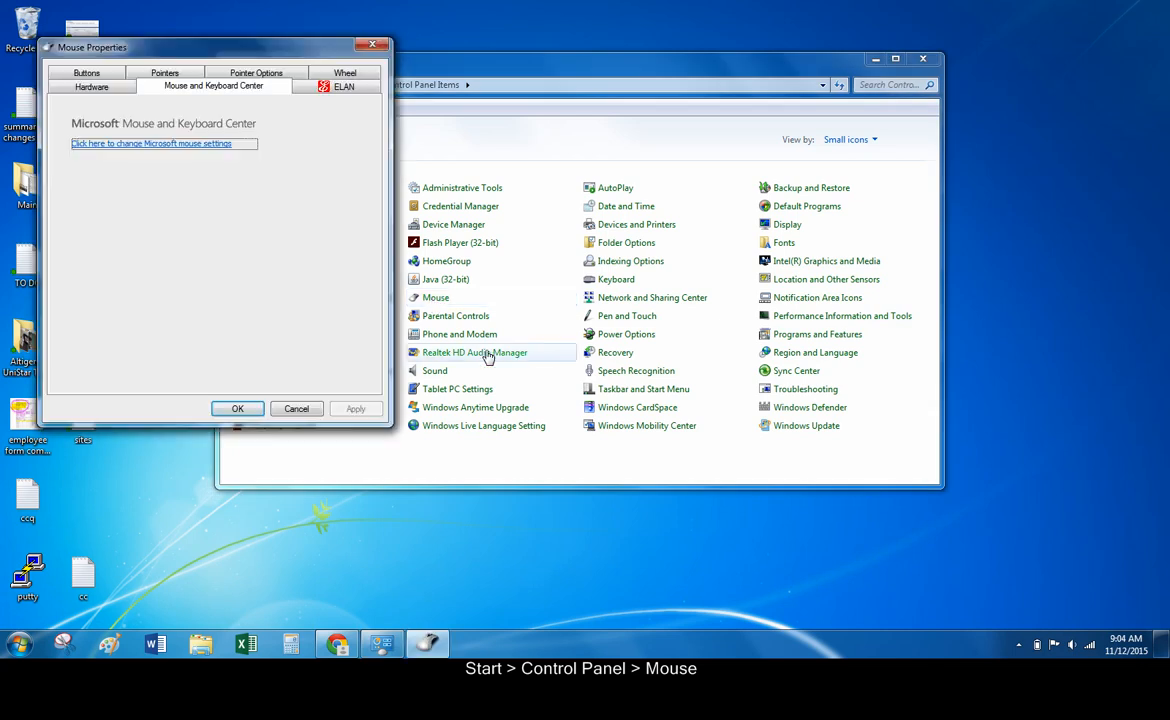
mouse_move(358, 242)
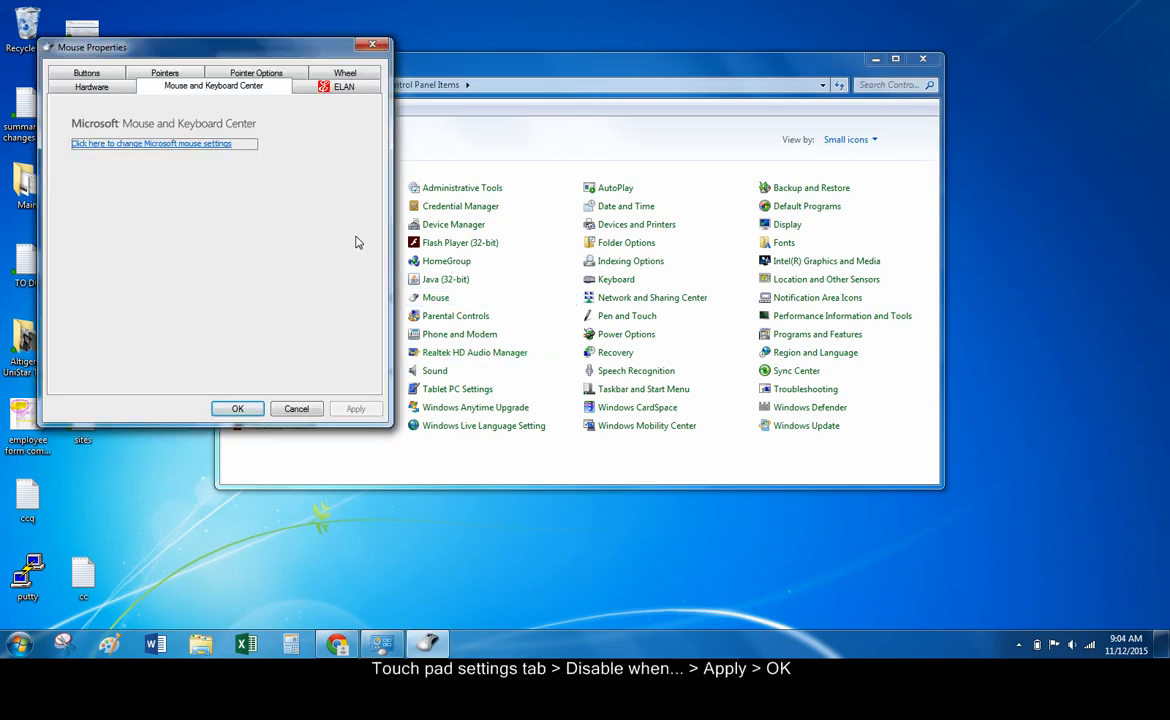
mouse_move(352, 226)
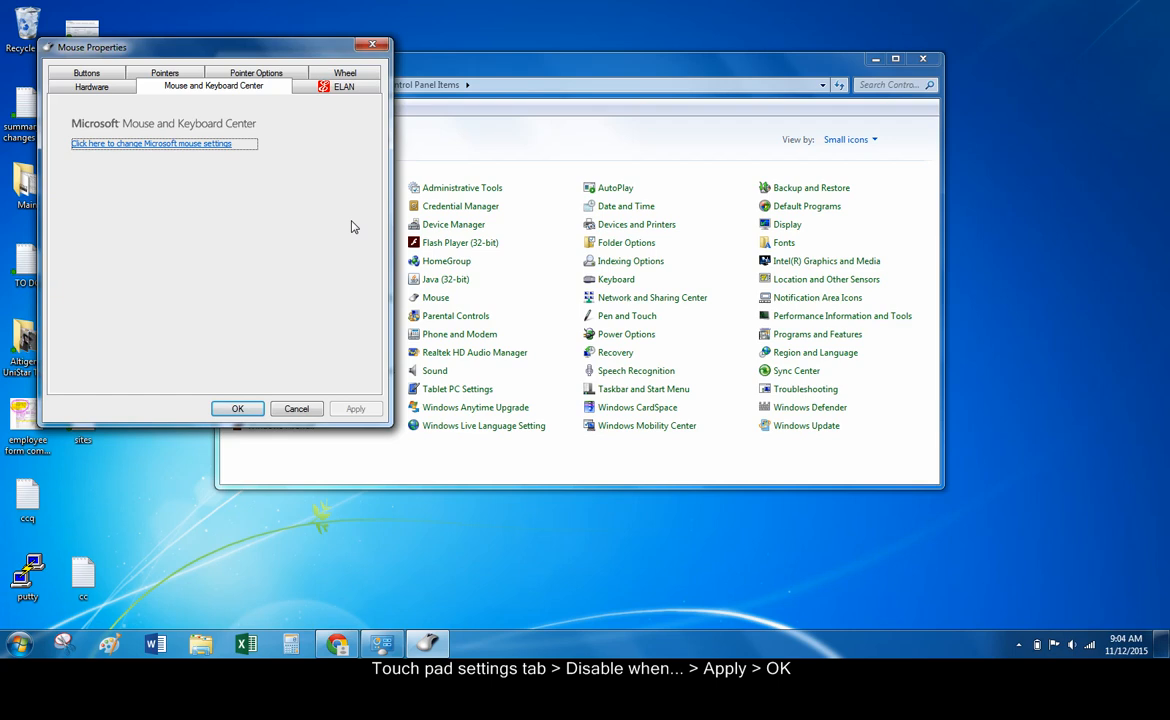
left_click(344, 84)
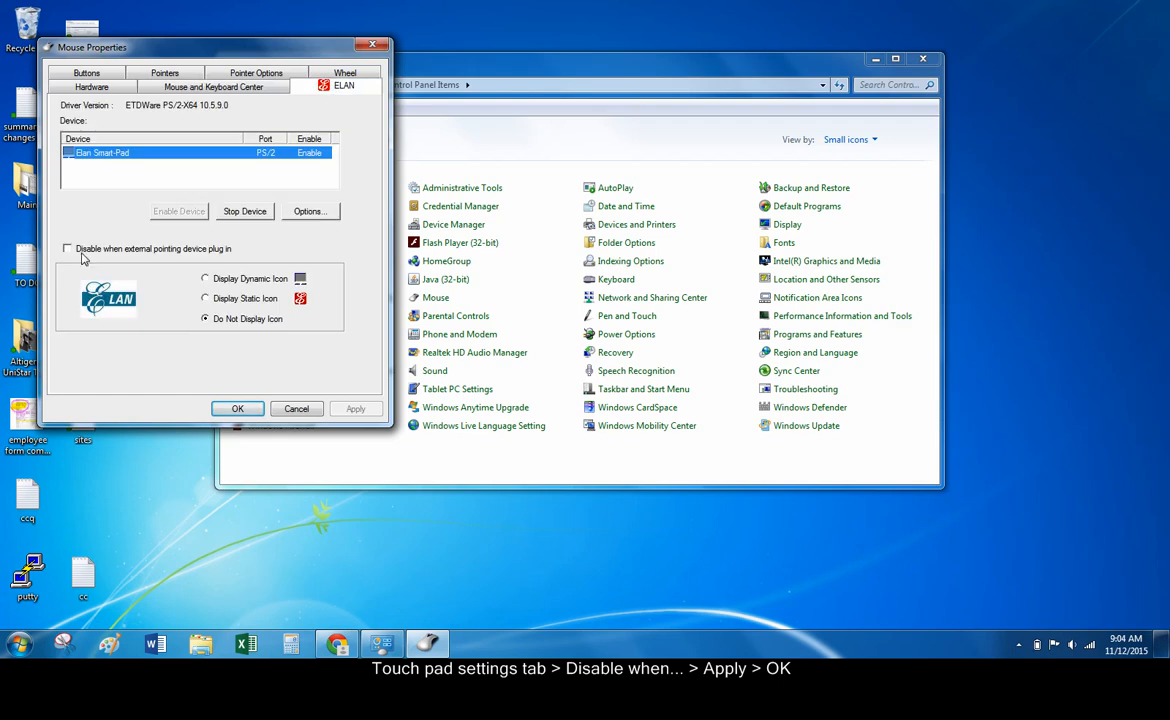
left_click(68, 248)
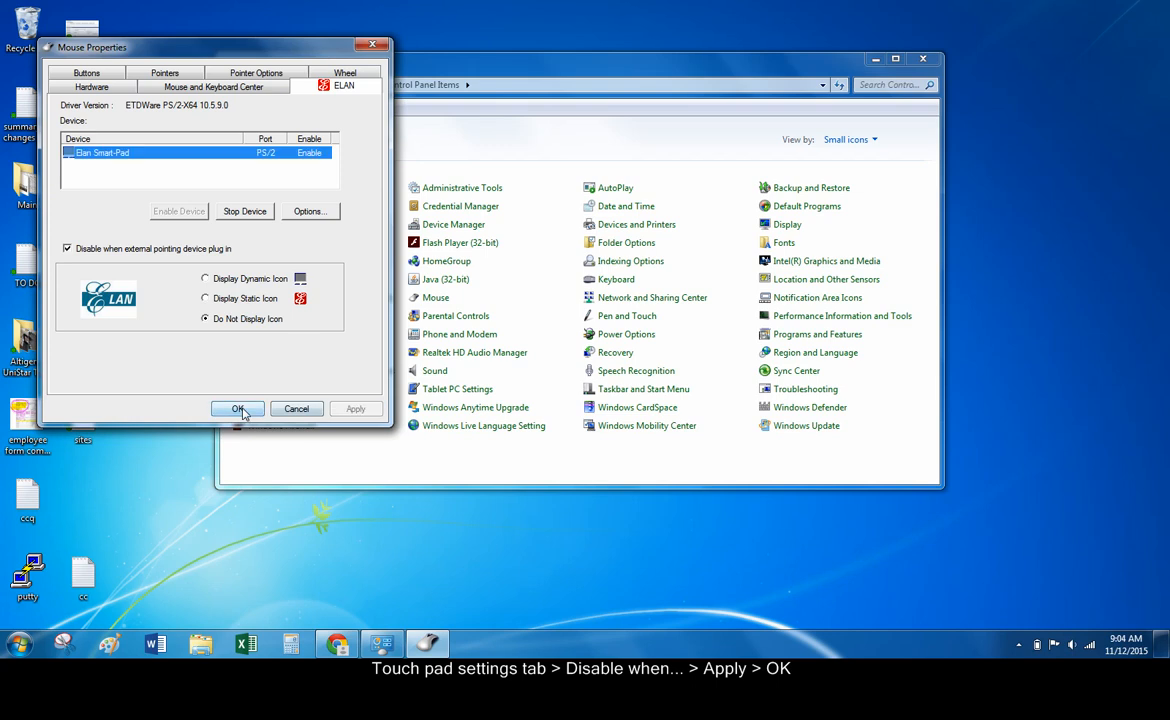
left_click(238, 408)
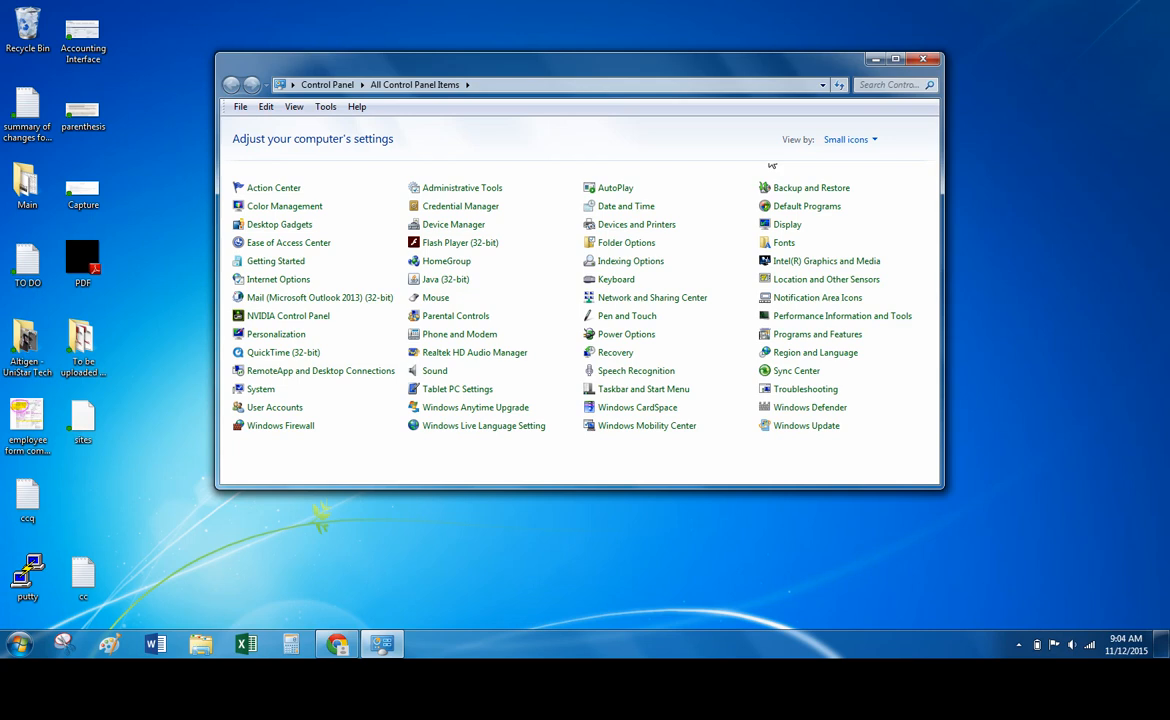
left_click(922, 58)
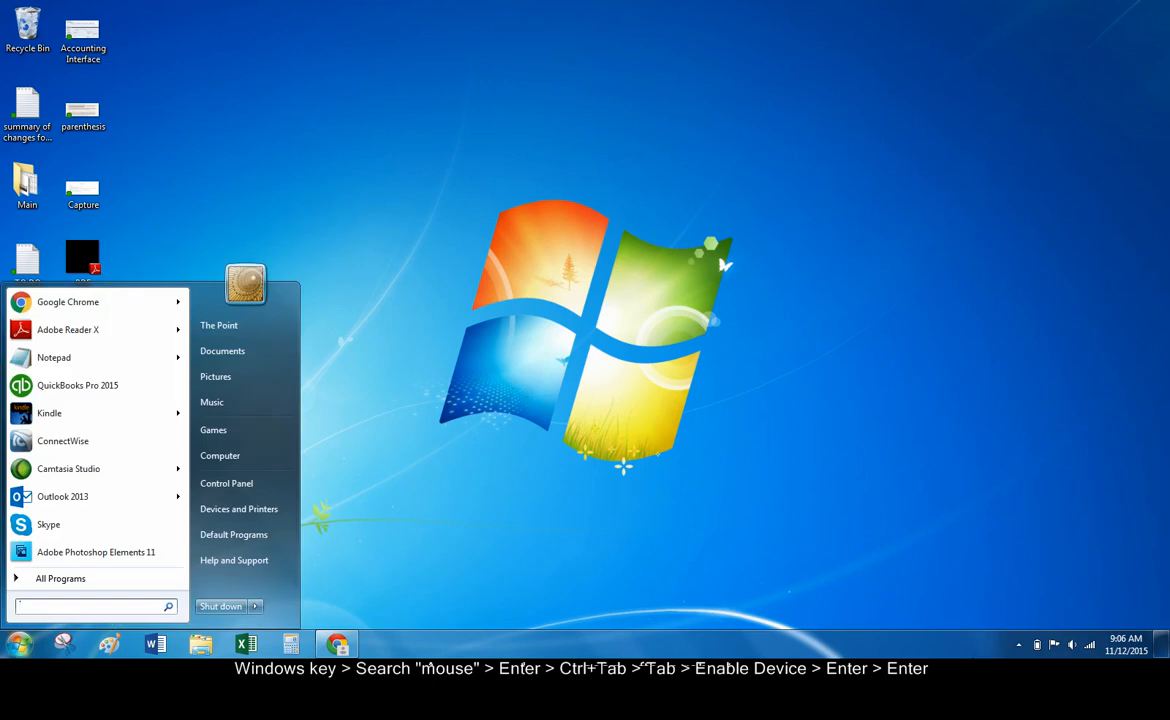
Reopen Mouse Properties via Start search for 'mouse' and enable the Elan Smart-Pad device on the ELAN tab
type("mouse")
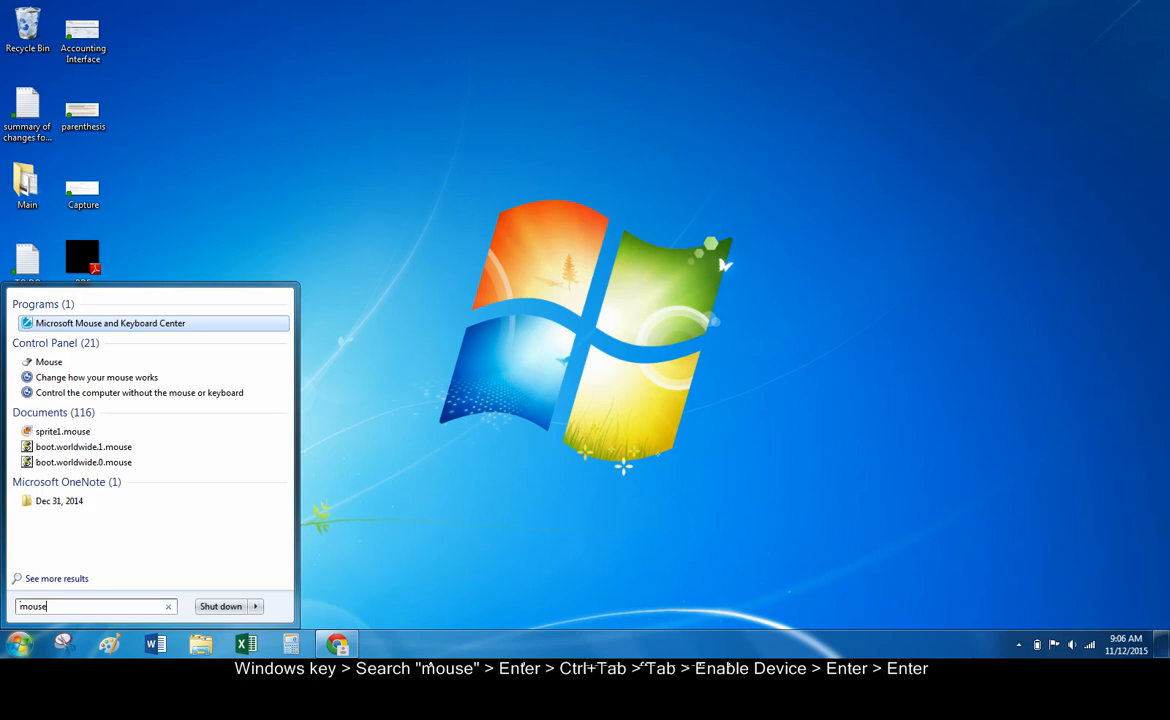
key("enter")
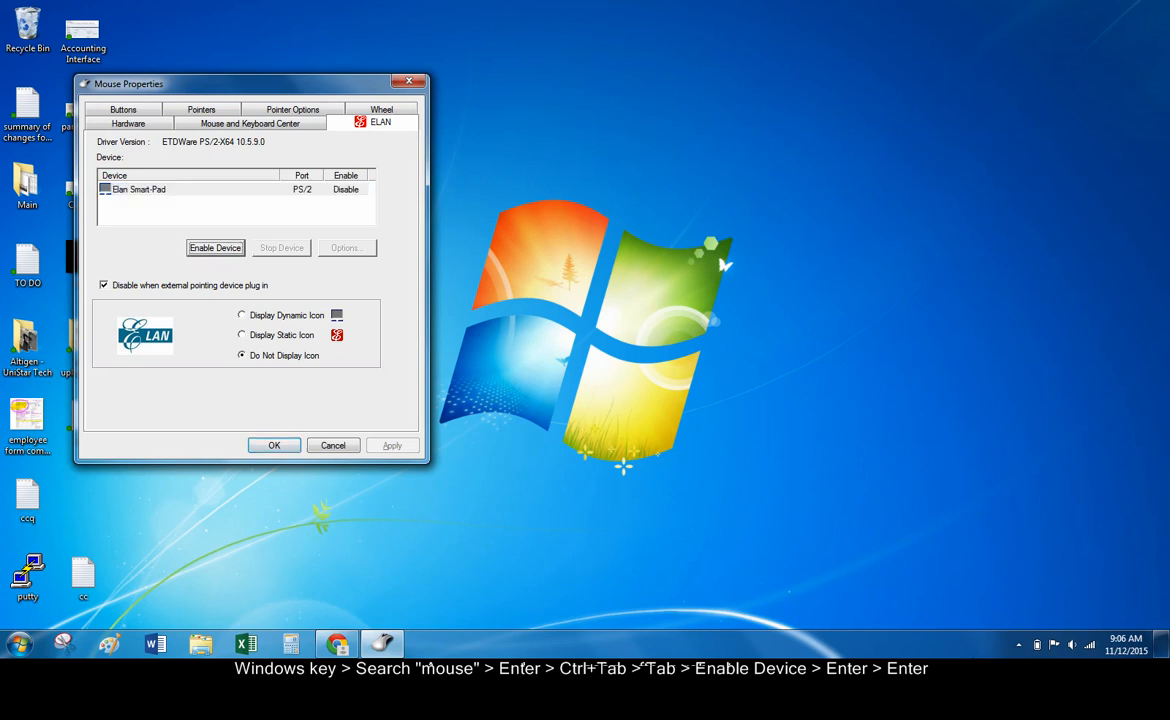
left_click(216, 248)
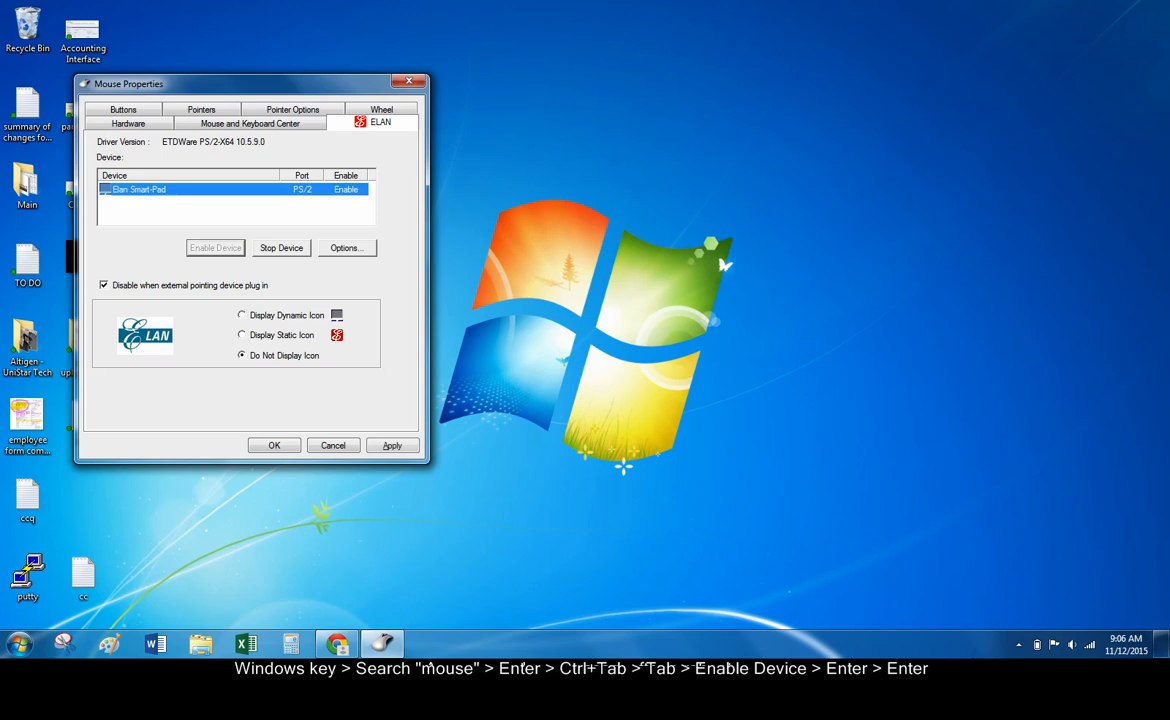